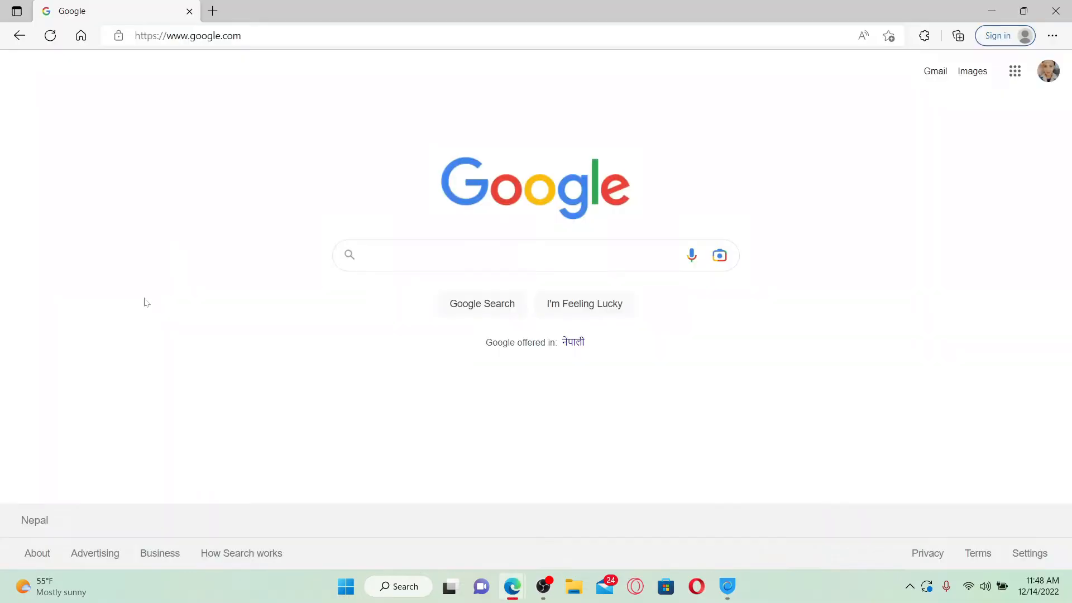
Step: Go to omegle.com from the recent searches in the address bar
{"action": "left_click", "coordinate": [188, 36]}
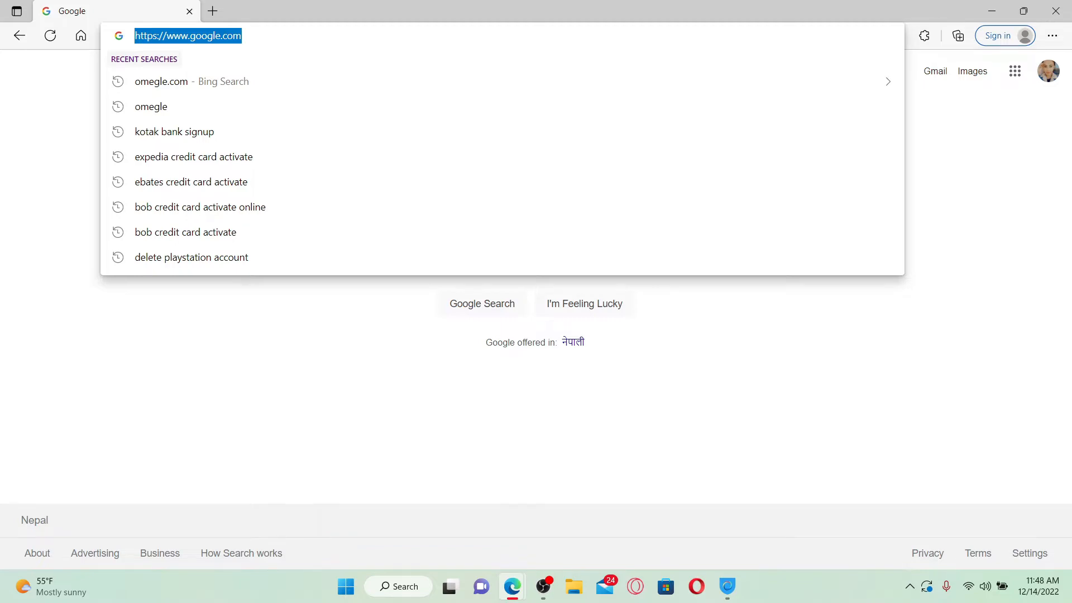
{"action": "left_click", "coordinate": [161, 82]}
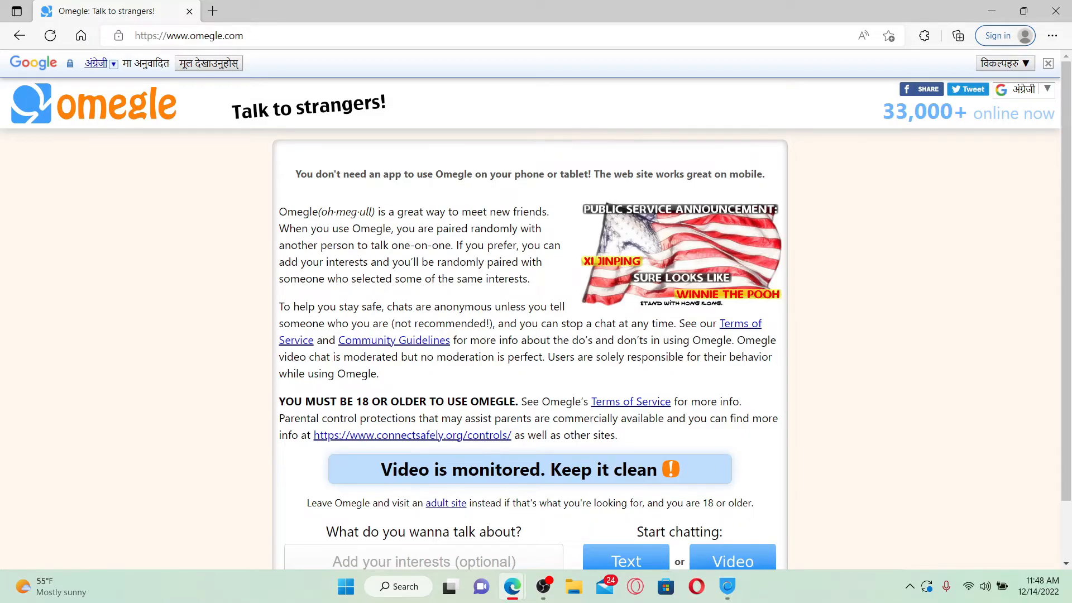
Step: Start an Omegle video chat, accepting the age terms to reach the video chat page
{"action": "scroll", "scroll_direction": "down", "scroll_amount": 3}
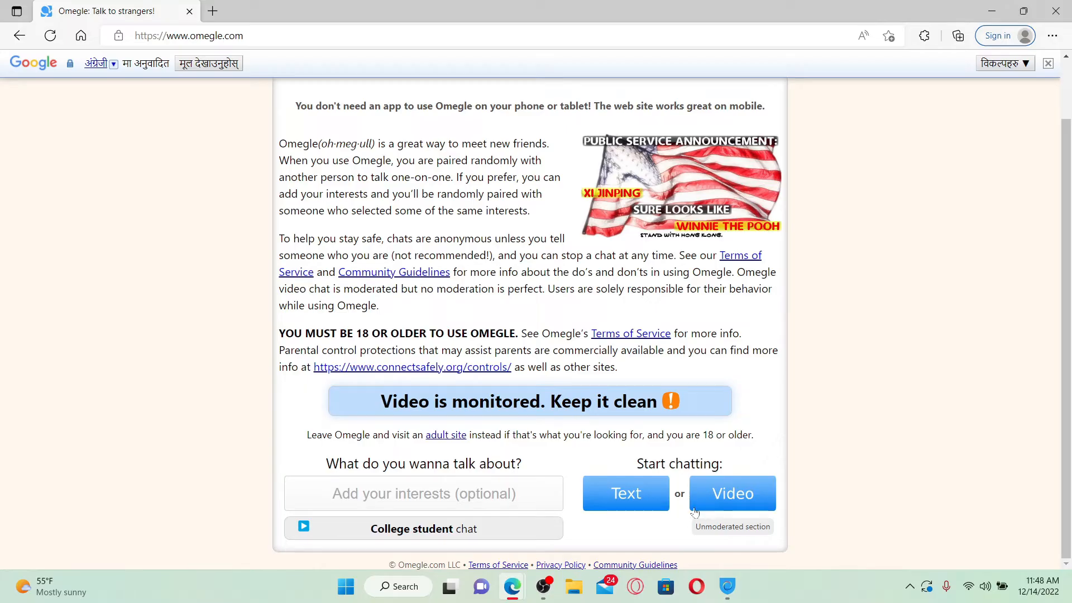
{"action": "mouse_move", "coordinate": [731, 493]}
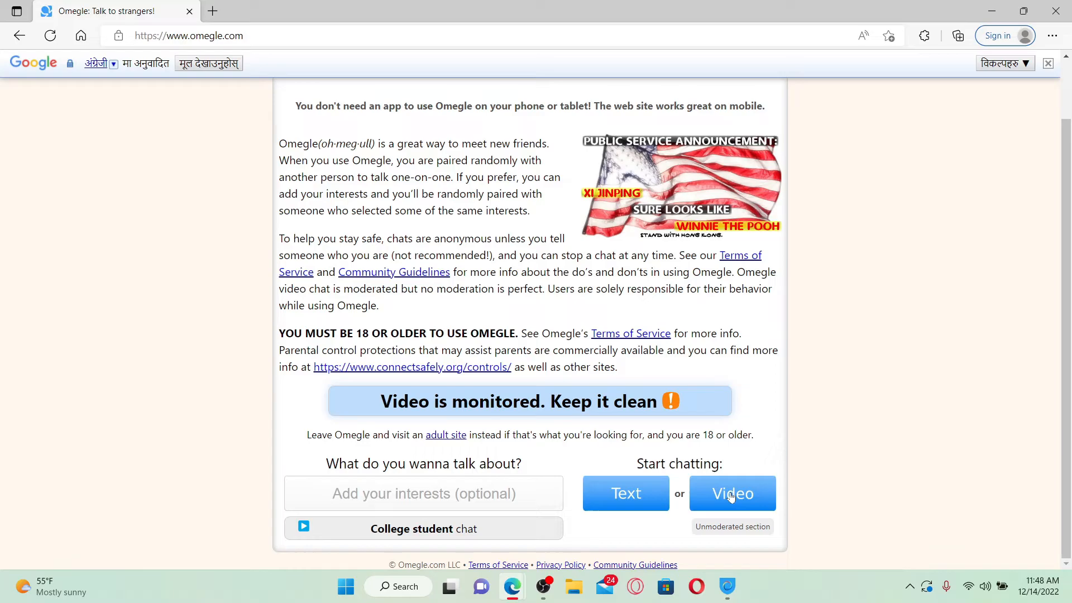
{"action": "left_click", "coordinate": [732, 493]}
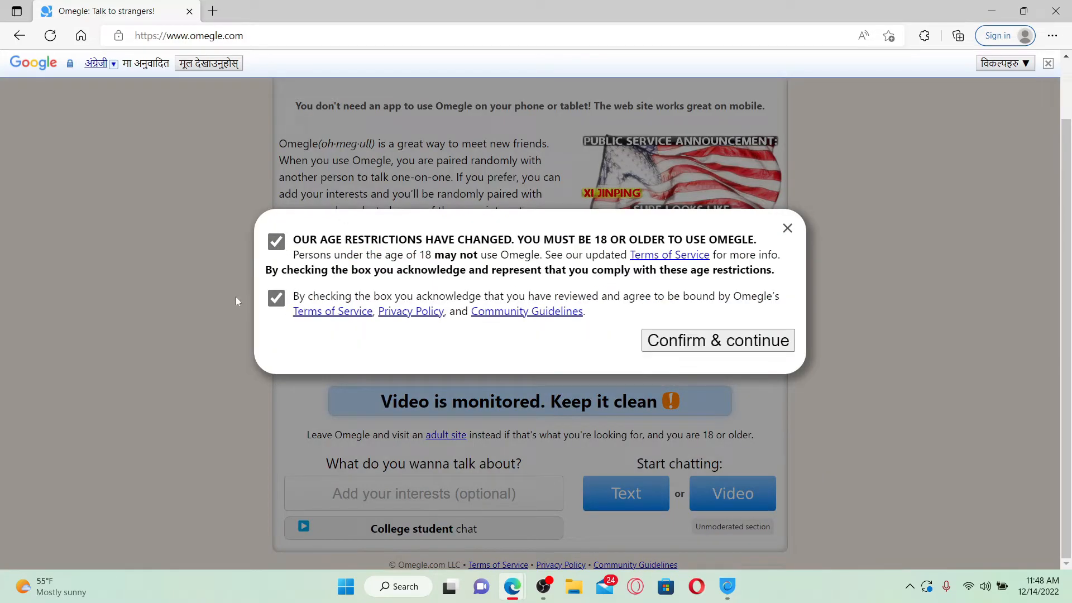
{"action": "left_click", "coordinate": [717, 341]}
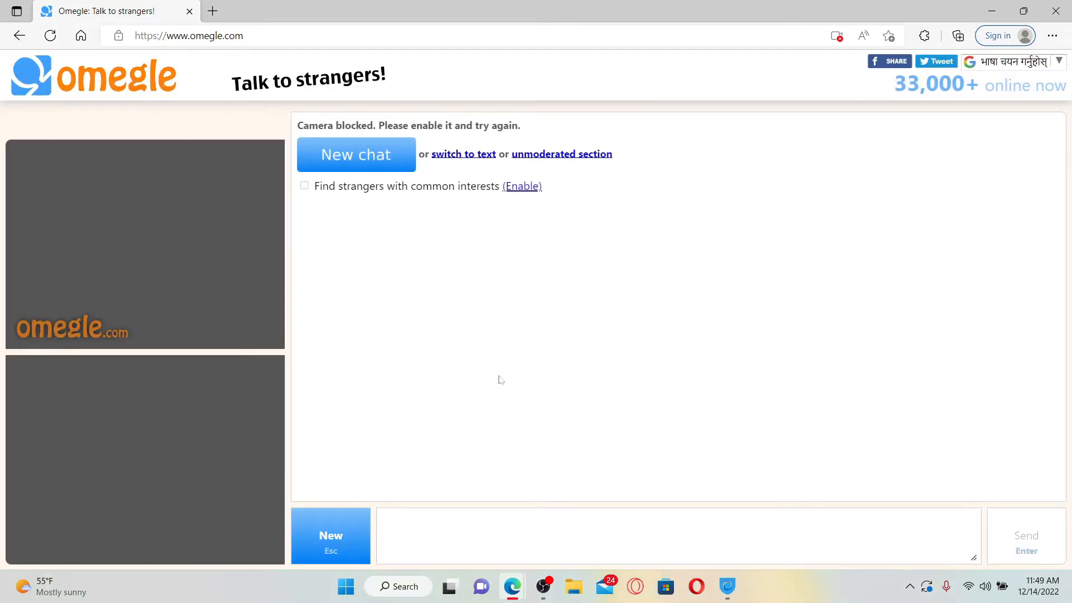
{"action": "mouse_move", "coordinate": [770, 295]}
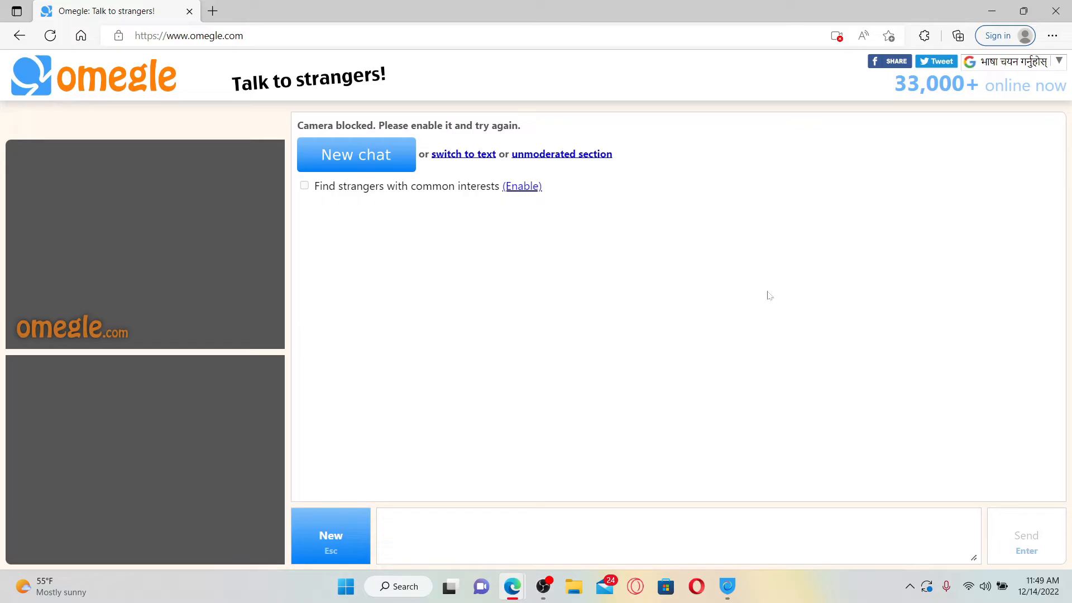